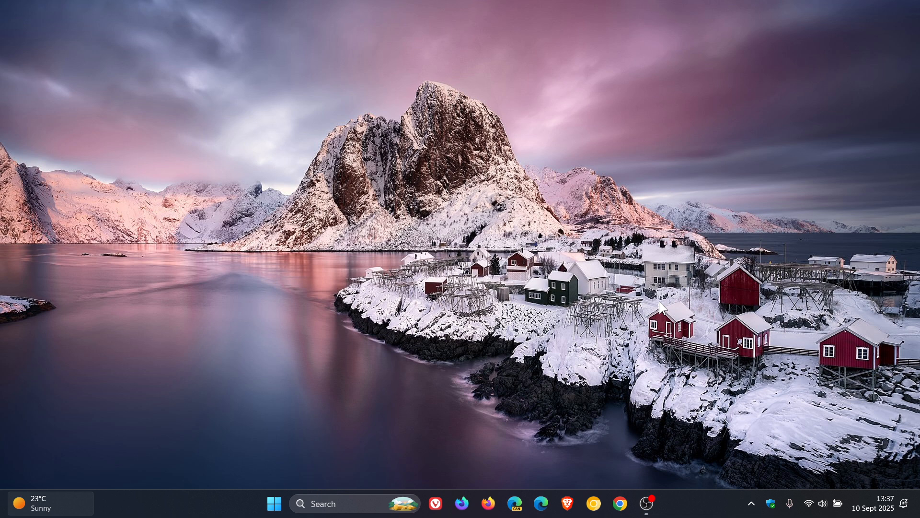
# Open the Start menu's All apps list and scroll down to the W entries.
pyautogui.click(273, 504)
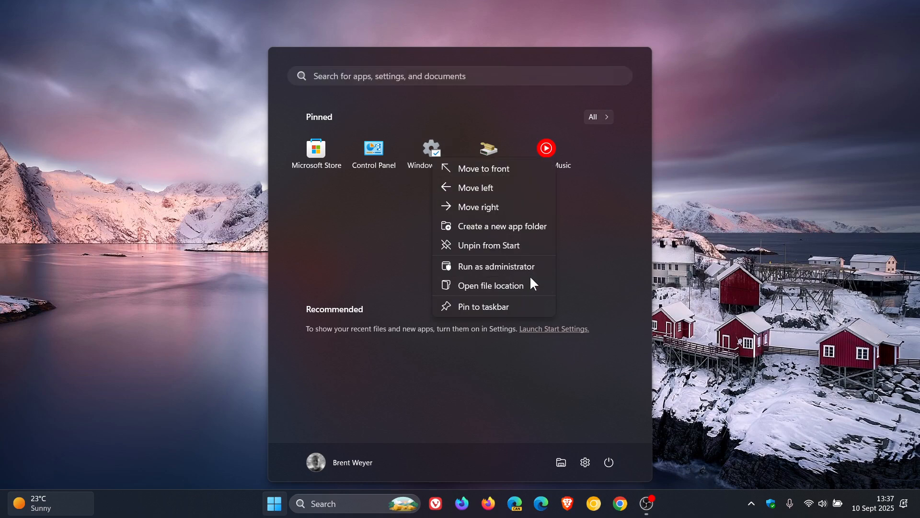
pyautogui.moveTo(496, 266)
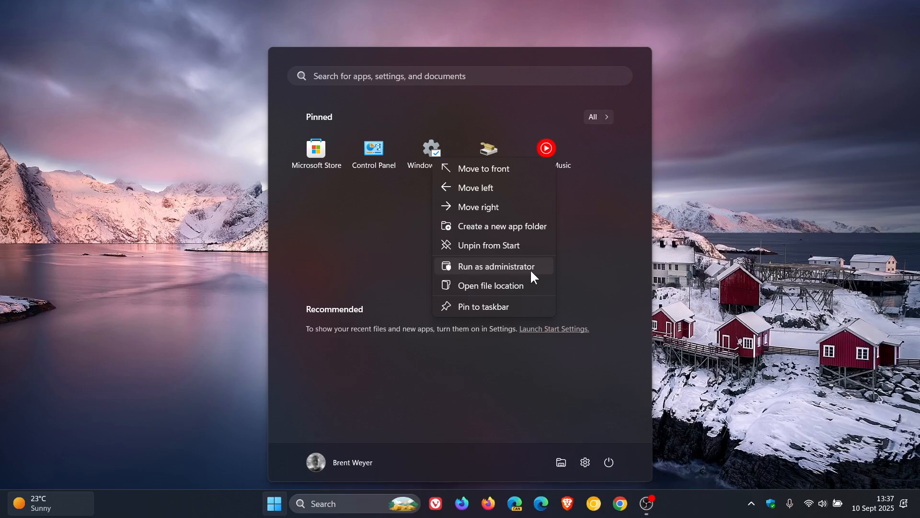
pyautogui.moveTo(737, 220)
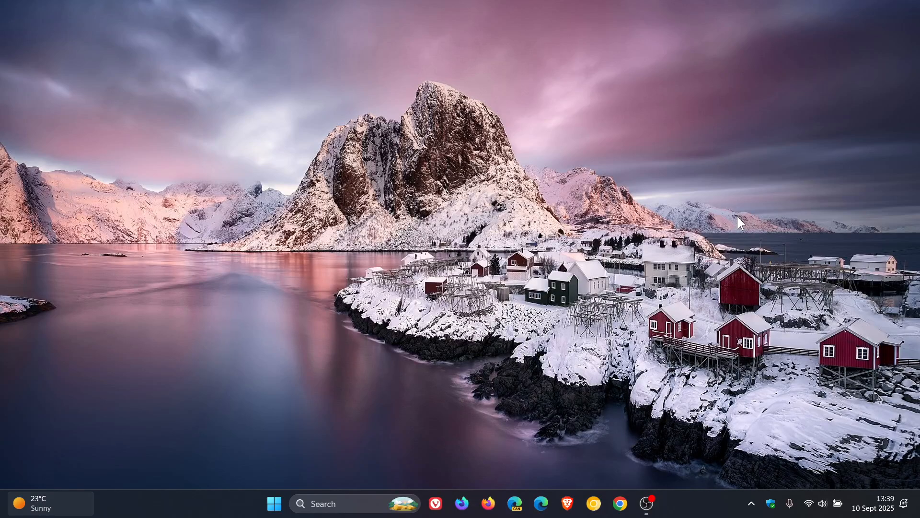
pyautogui.click(273, 502)
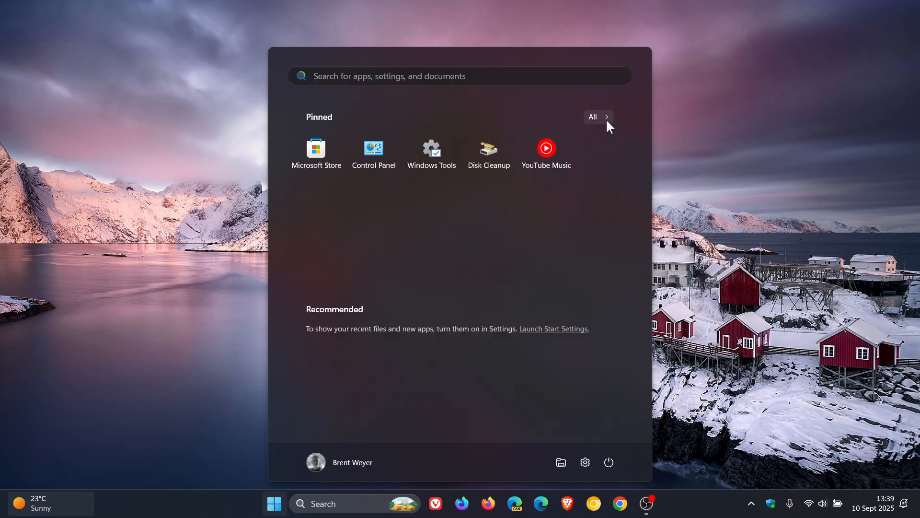
pyautogui.click(592, 117)
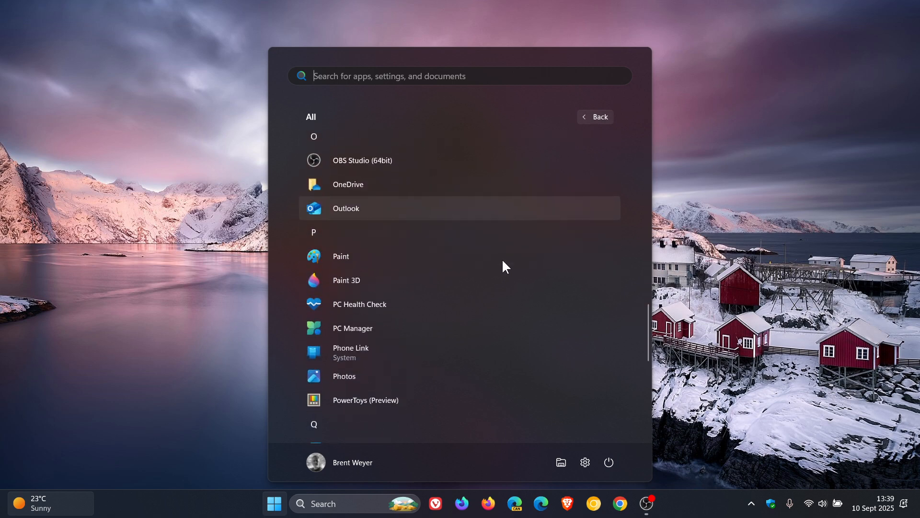
pyautogui.scroll(-3)
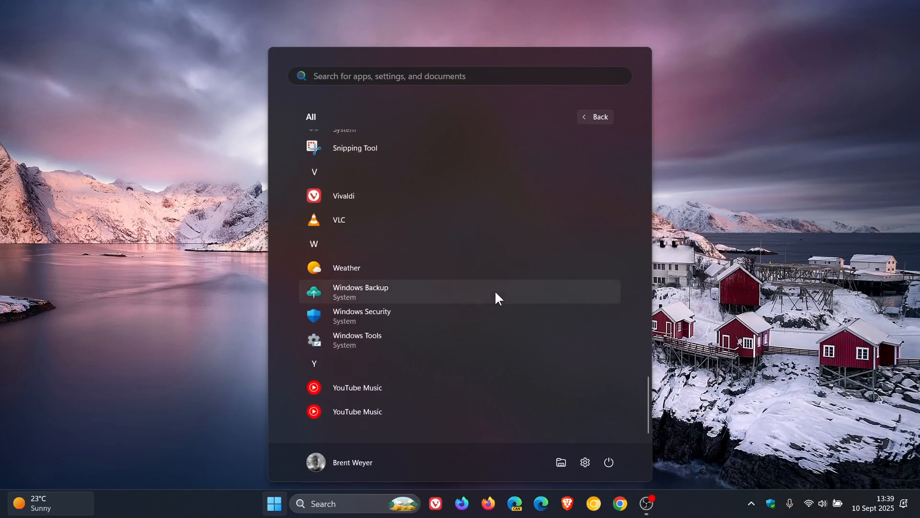
# Launch Windows Backup, start Transfer to a new PC up to the PC-name step, then close it.
pyautogui.click(360, 291)
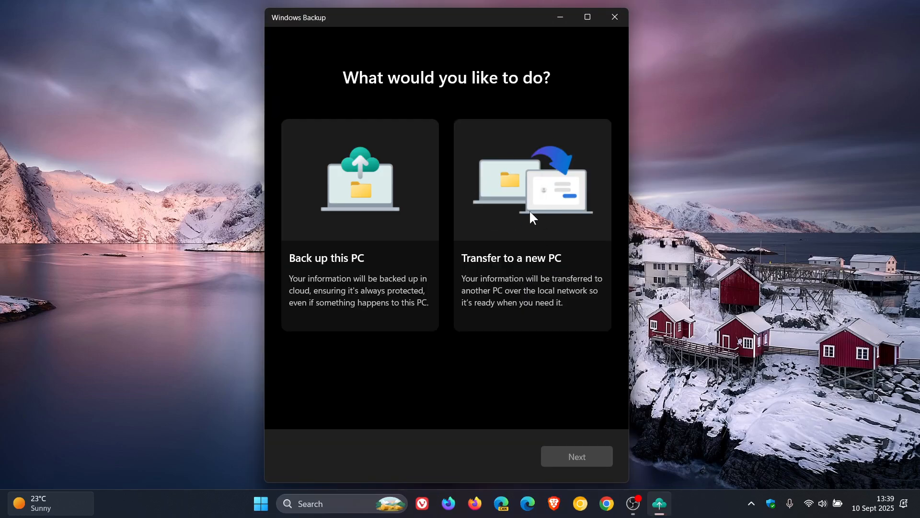
pyautogui.click(532, 180)
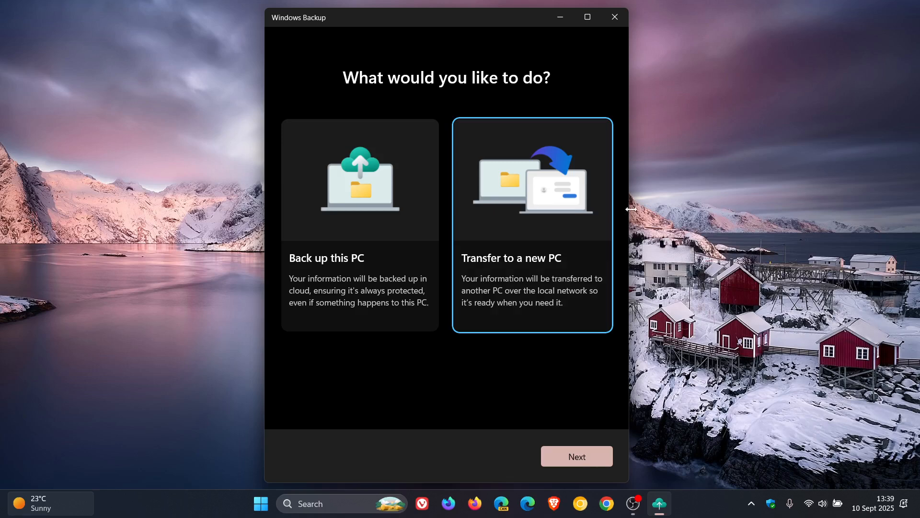
pyautogui.click(576, 456)
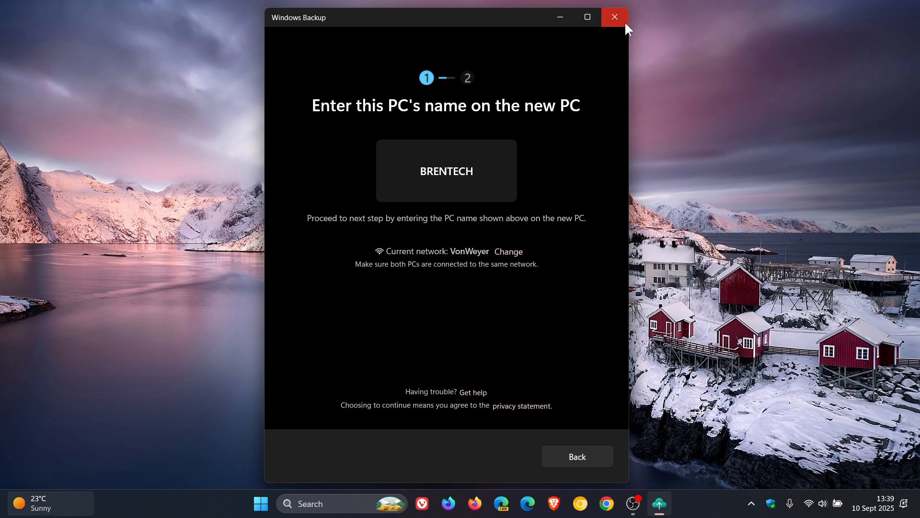
pyautogui.click(615, 17)
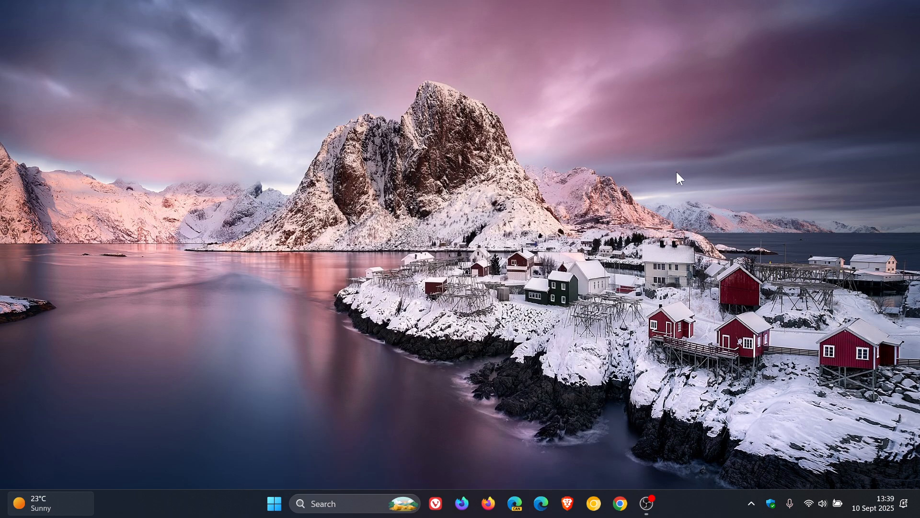
pyautogui.rightClick(273, 503)
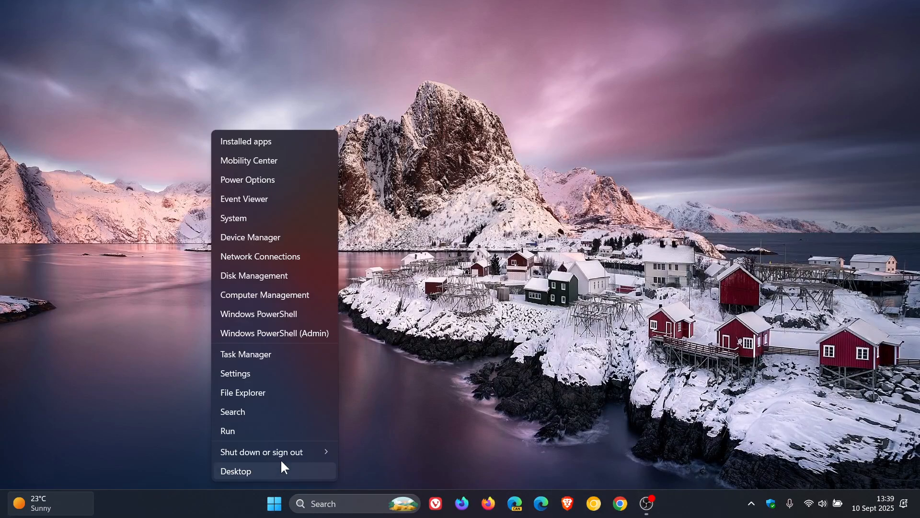
pyautogui.click(236, 470)
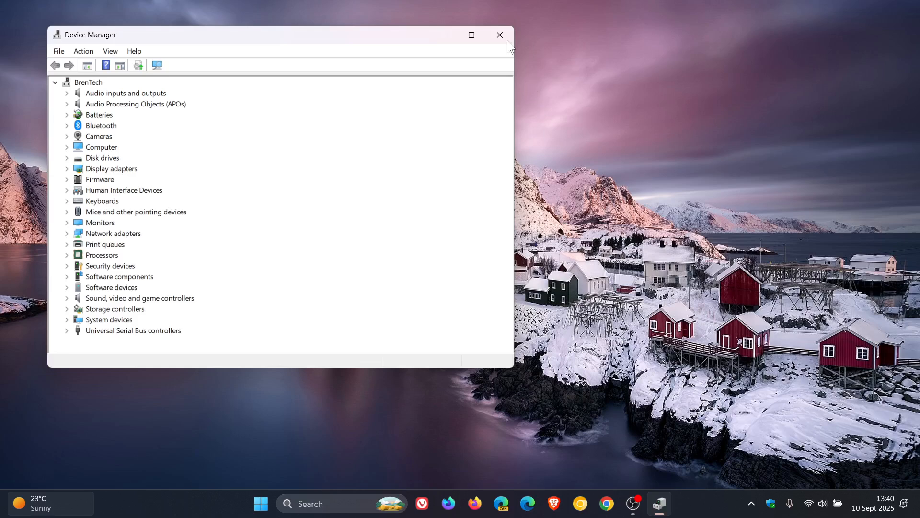
pyautogui.click(499, 34)
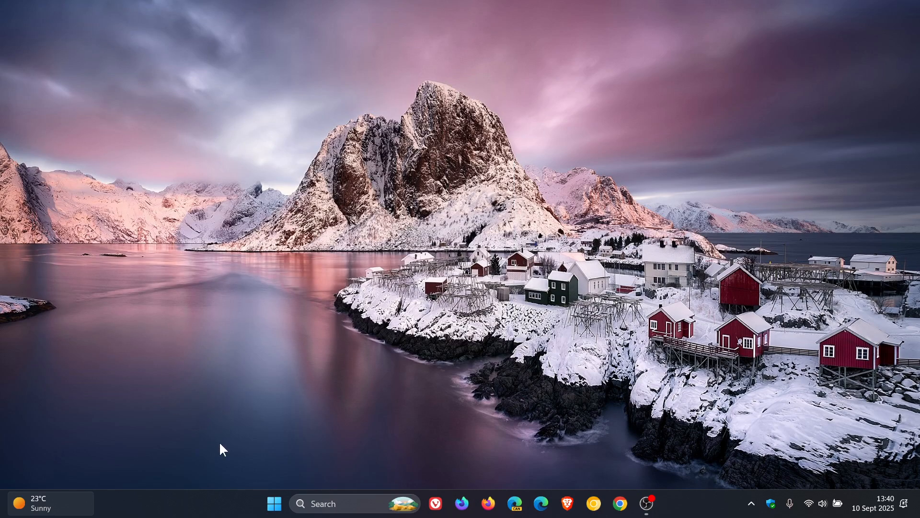
pyautogui.moveTo(563, 469)
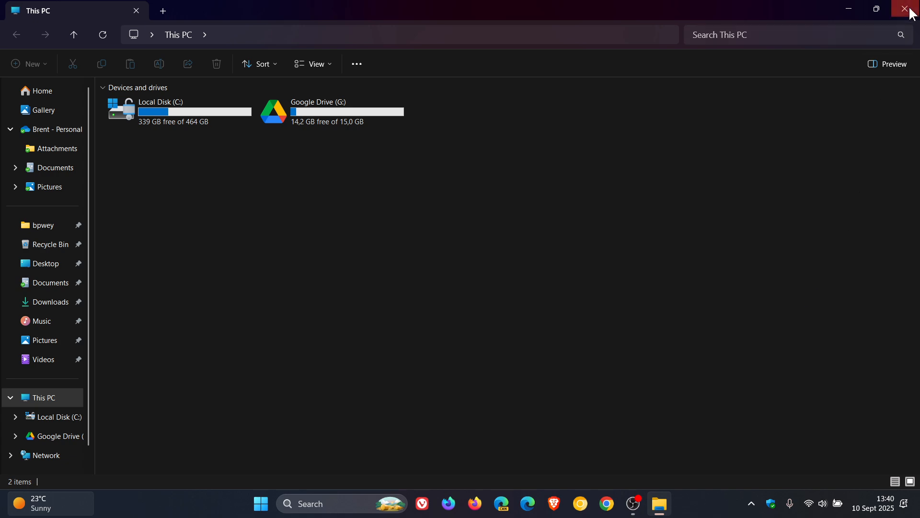
pyautogui.click(908, 10)
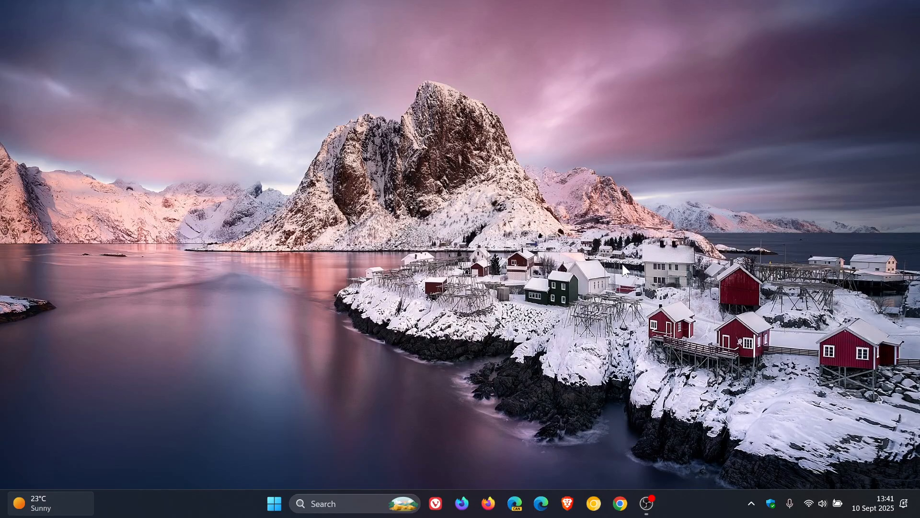
pyautogui.moveTo(894, 436)
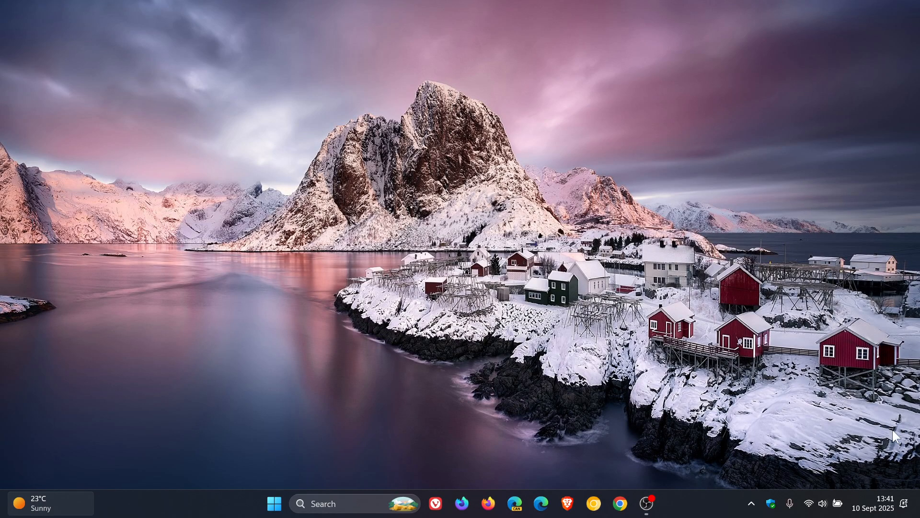
pyautogui.moveTo(635, 248)
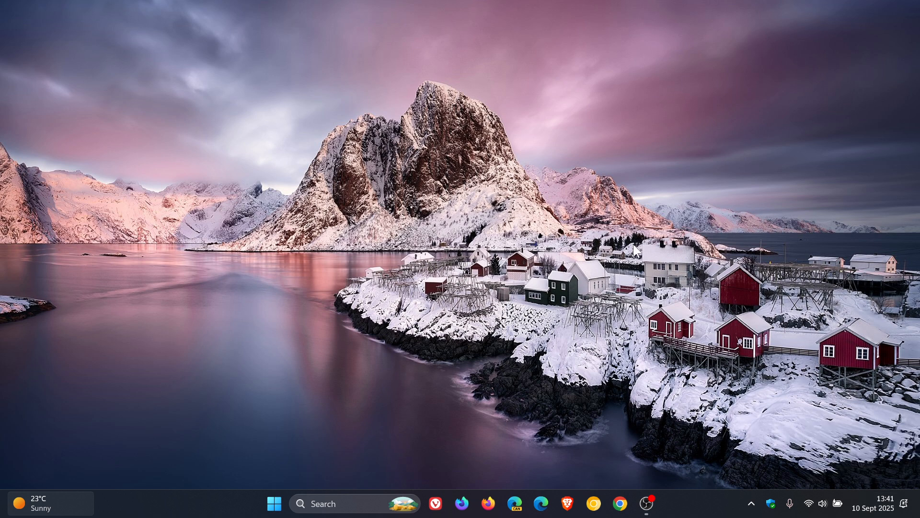